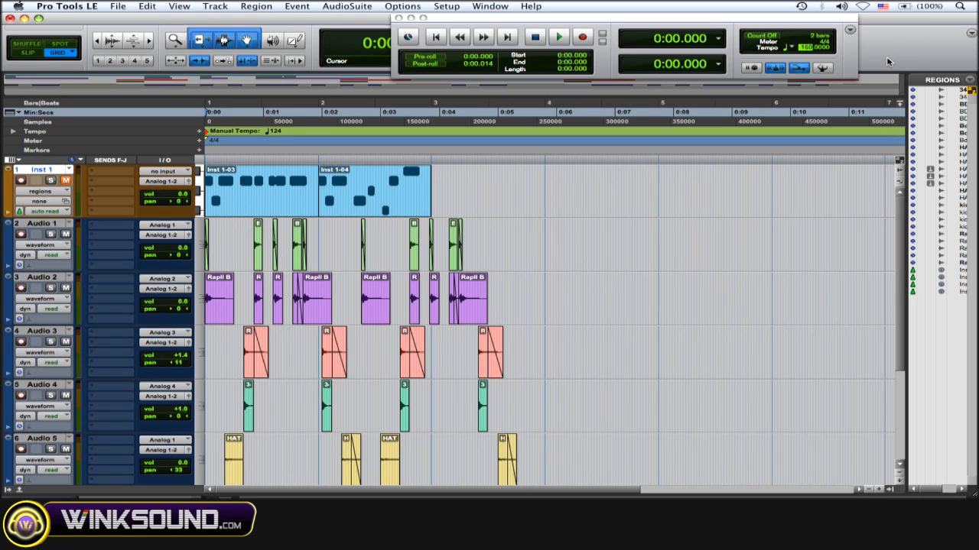
{"action": "mouse_move", "coordinate": [803, 65]}
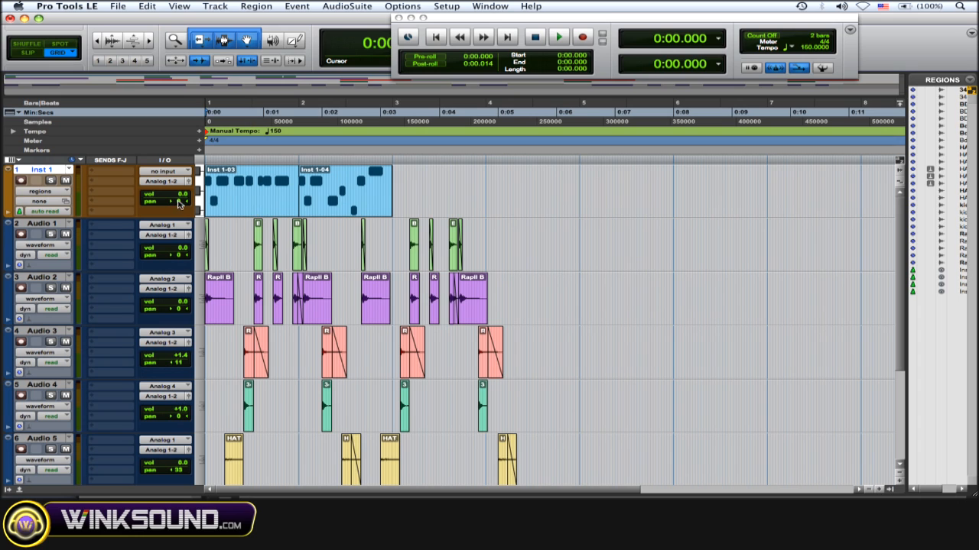
{"action": "mouse_move", "coordinate": [77, 186]}
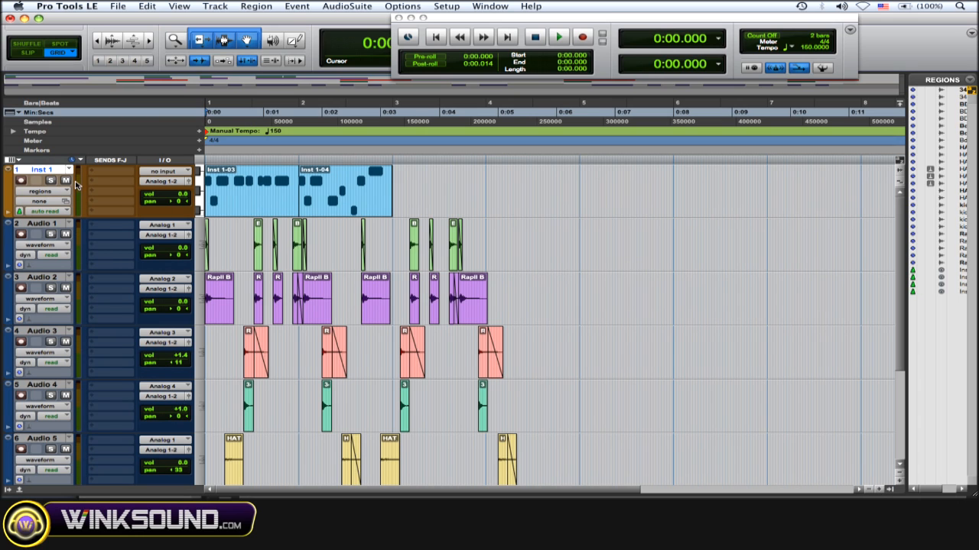
{"action": "left_click", "coordinate": [559, 36]}
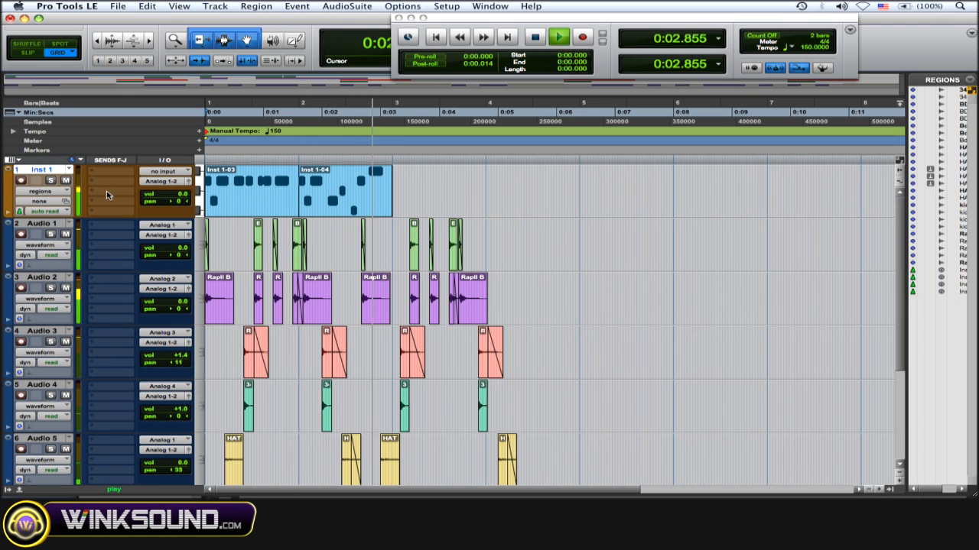
{"action": "left_click", "coordinate": [534, 37]}
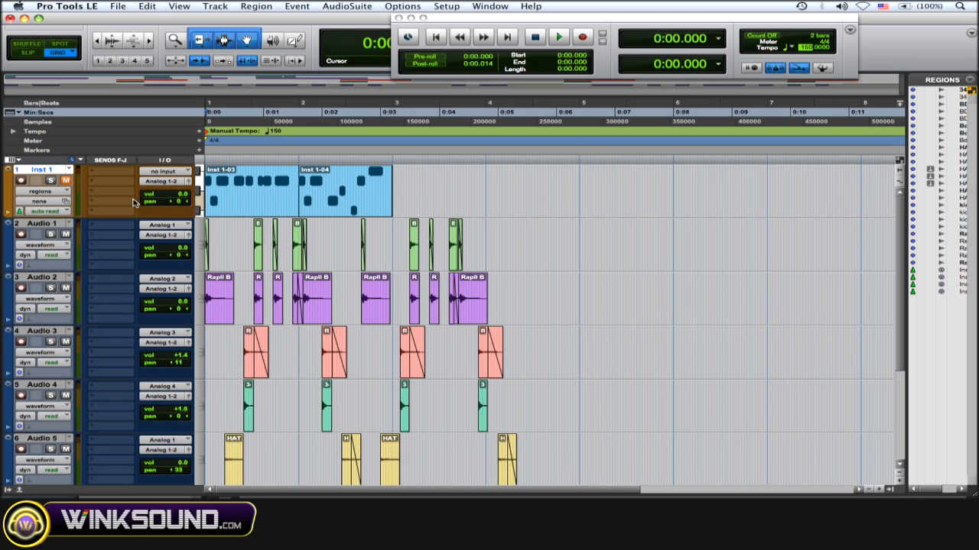
Tap in a new session tempo of about 90 BPM, stretching the MIDI bass regions
{"action": "left_click", "coordinate": [558, 37]}
{"action": "type", "text": "90.0000"}
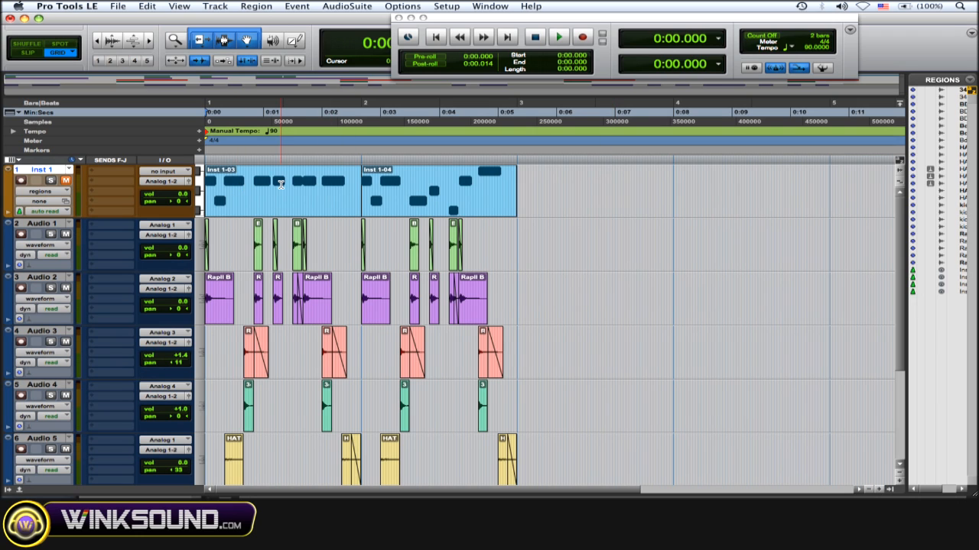
{"action": "left_click", "coordinate": [527, 176]}
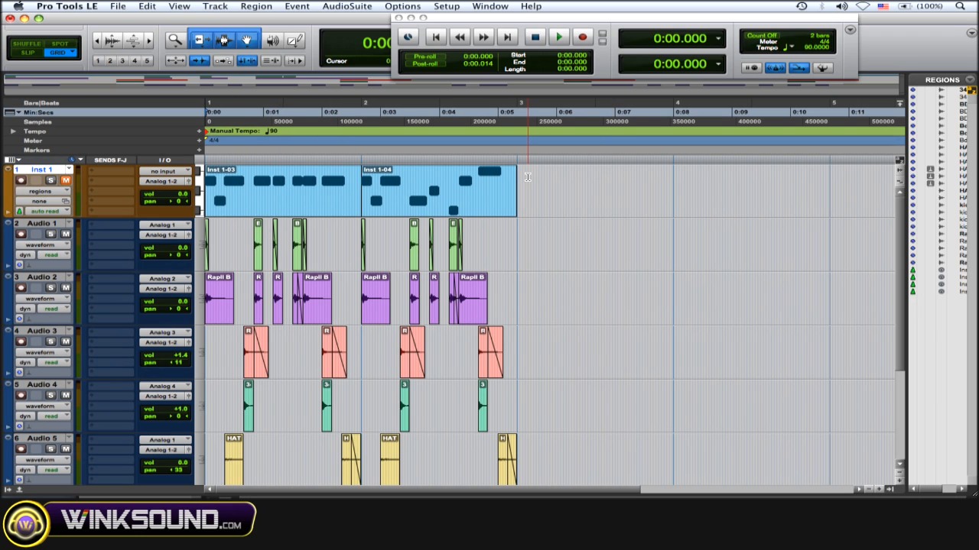